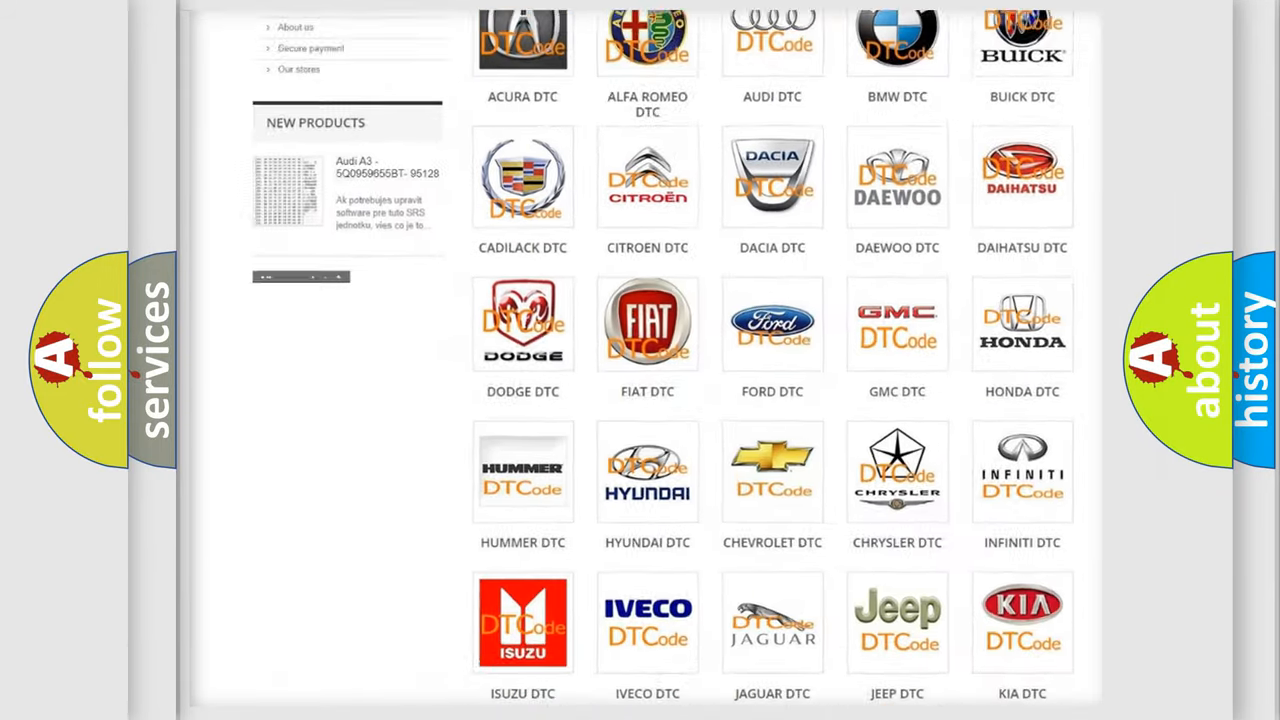
Step: Scroll the car-brand DTC grid to reach the Nissan category and its code list
scroll(up, 3)
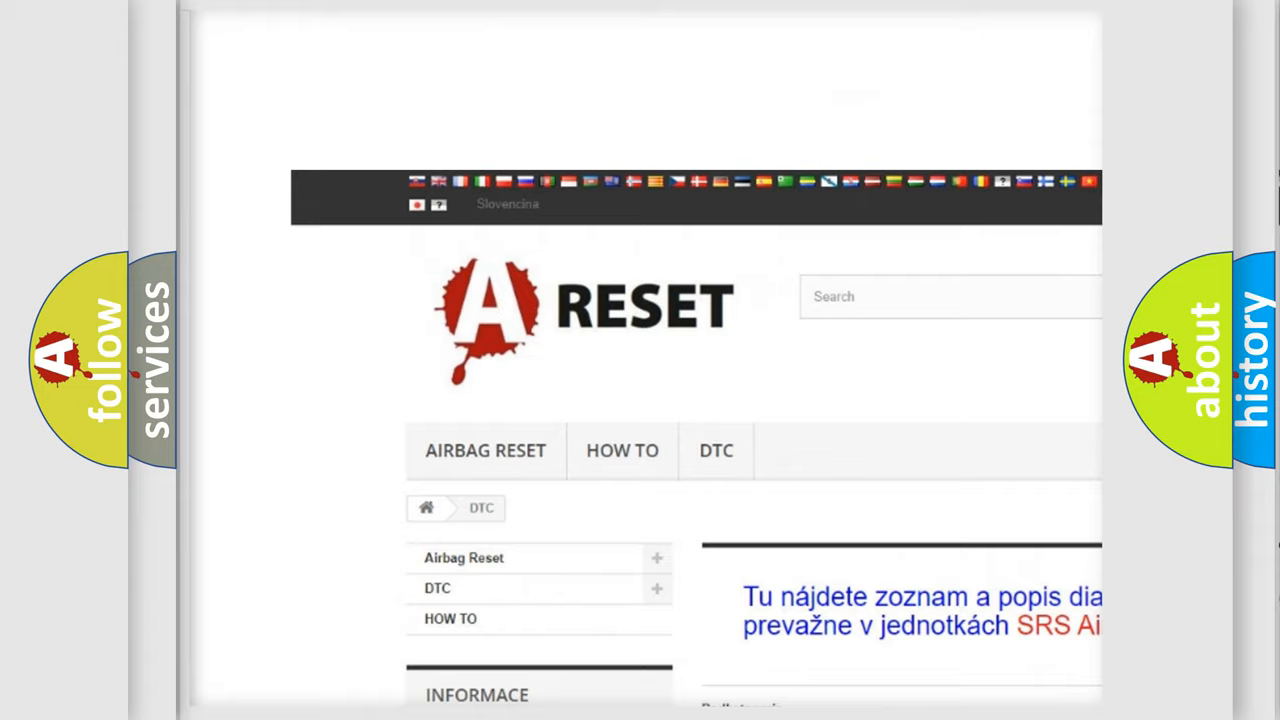
scroll(down, 3)
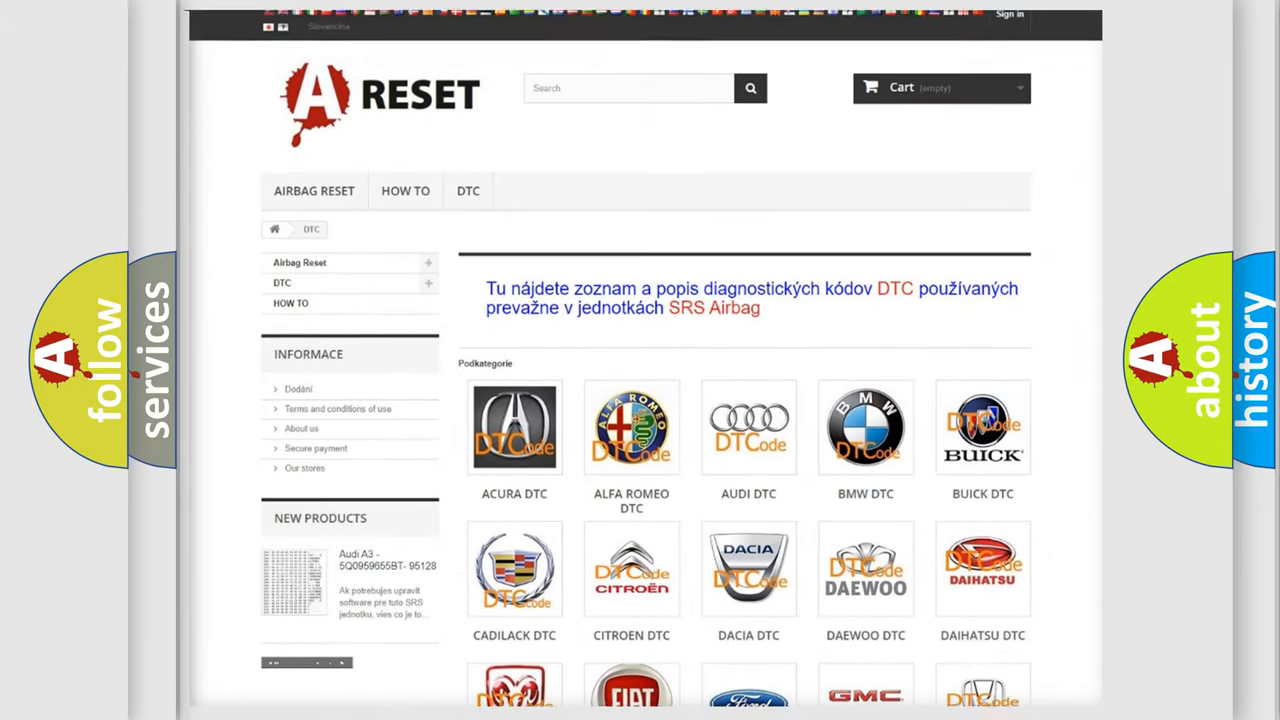
scroll(down, 3)
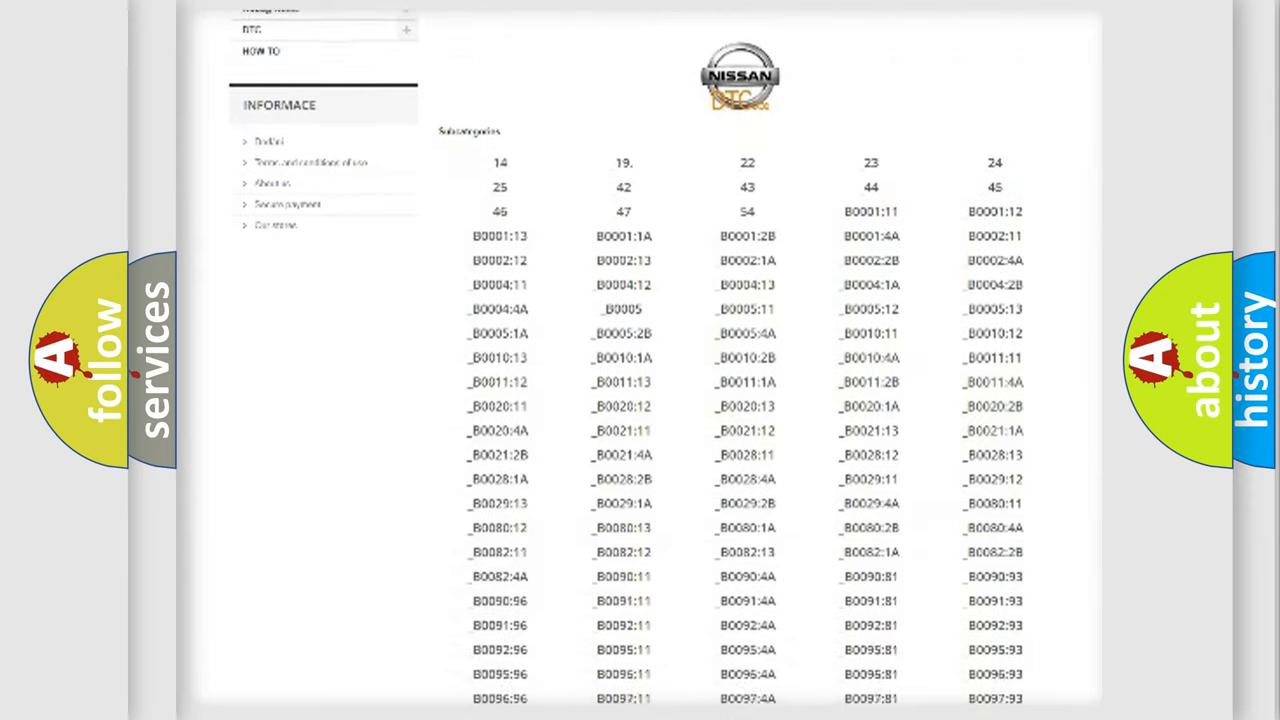
Step: Scroll through the Nissan DTC list toward the B1-series codes
scroll(down, 3)
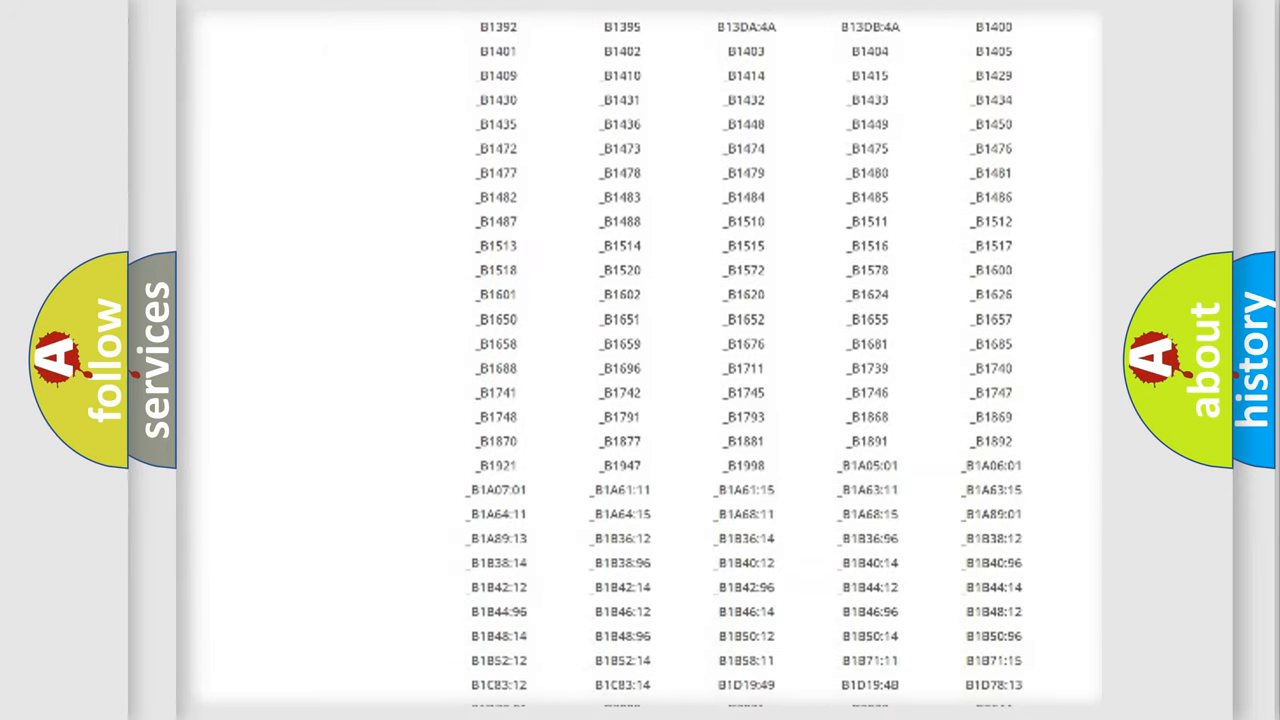
scroll(up, 3)
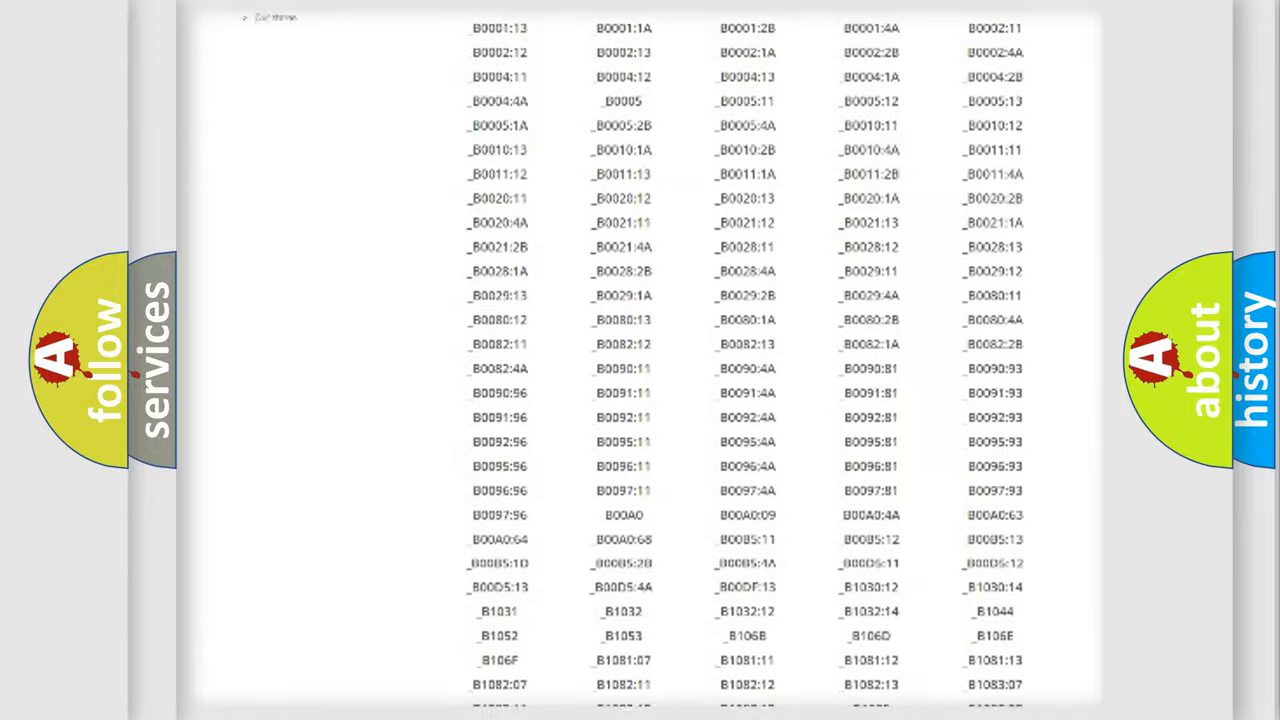
scroll(up, 3)
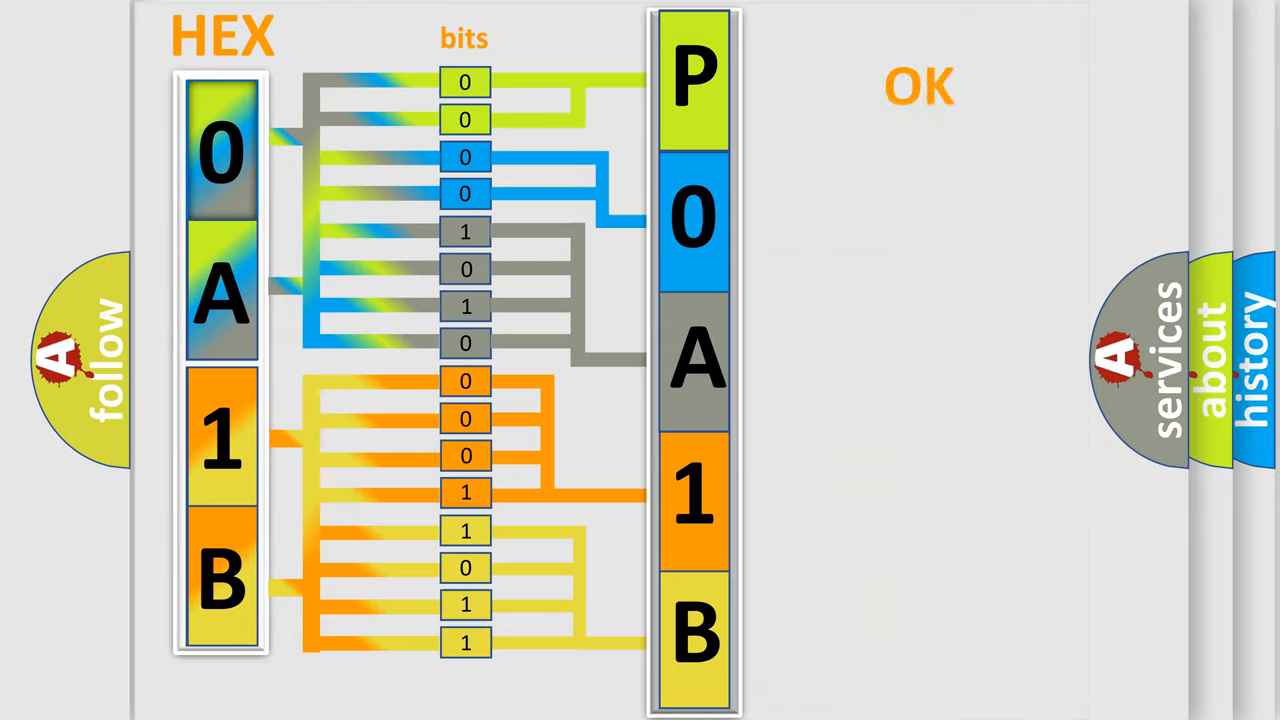
Step: Advance the animation from the 0A1B hex-to-bits diagram to the Nissan P0A1B61 code card
click(918, 84)
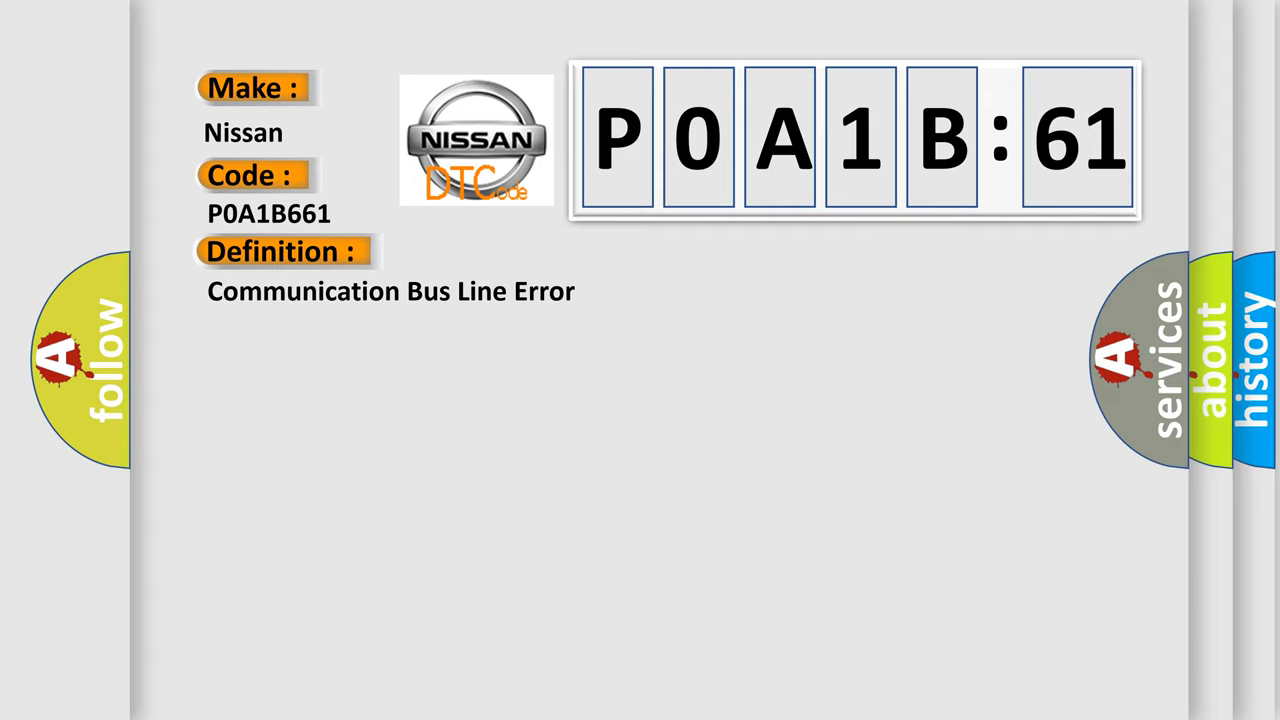
click(520, 252)
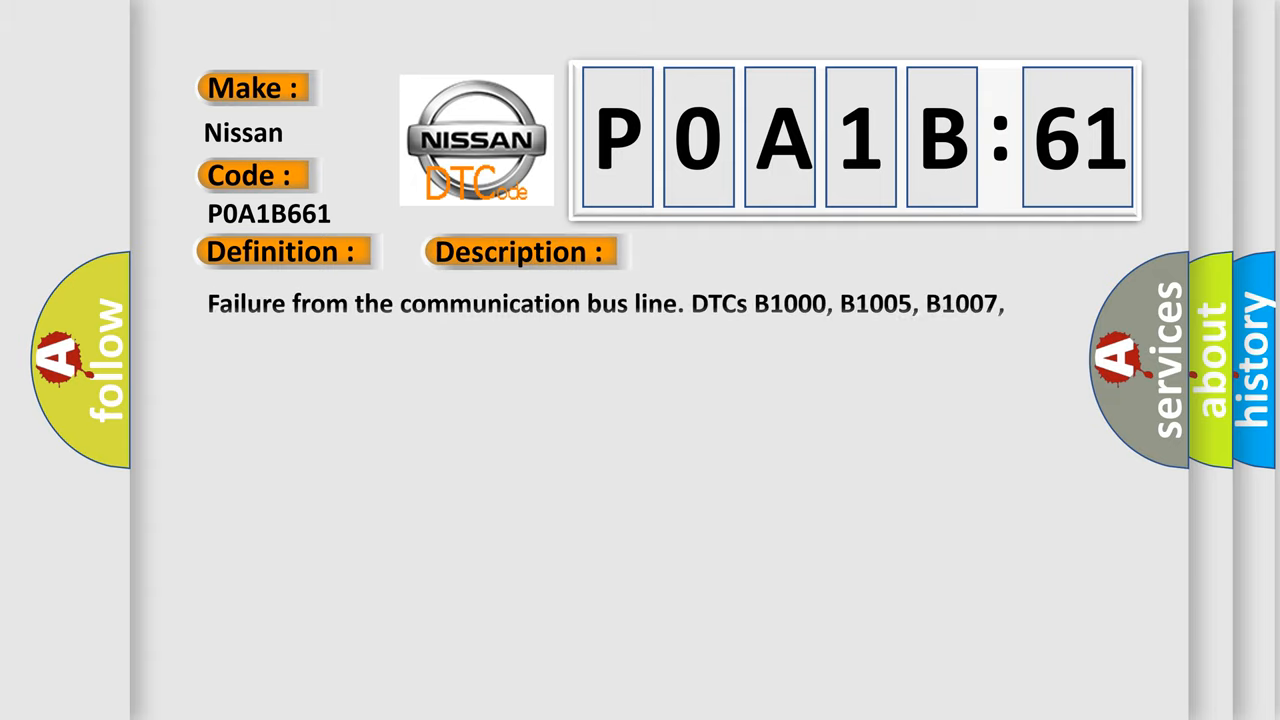